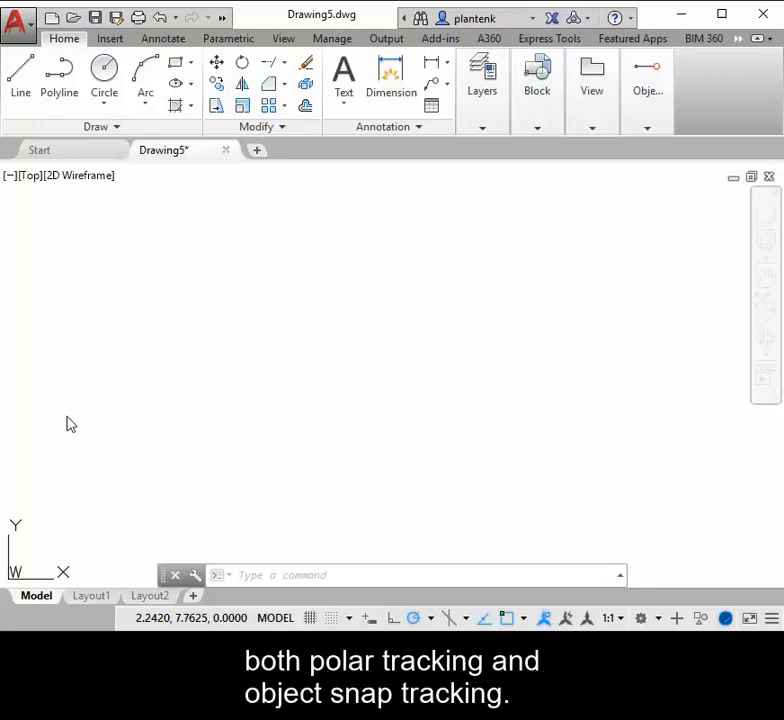
pyautogui.moveTo(98, 418)
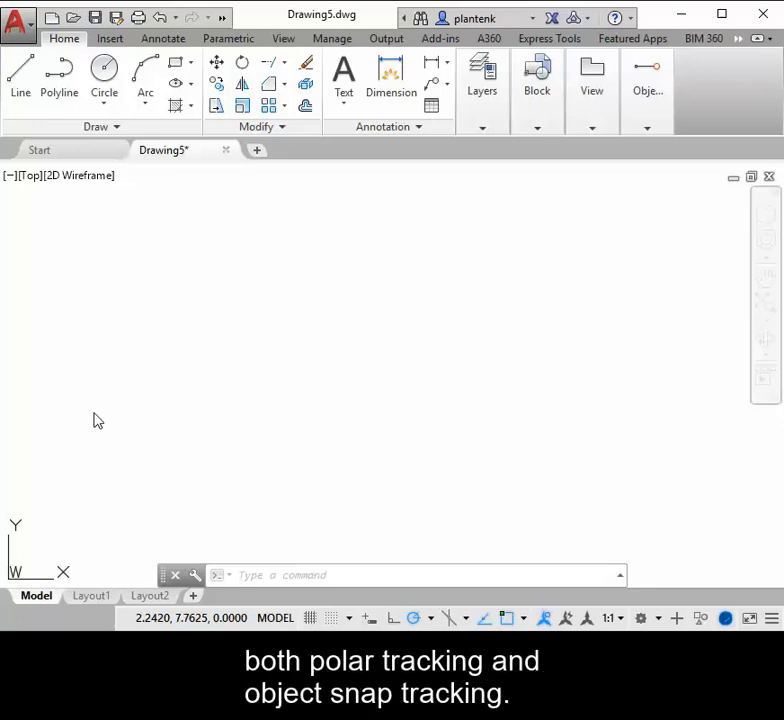
pyautogui.moveTo(141, 421)
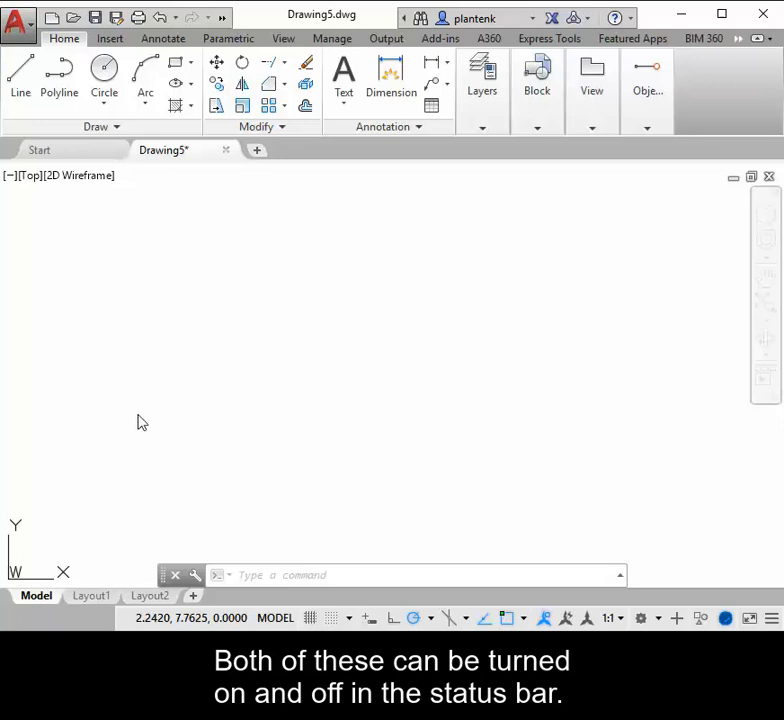
pyautogui.moveTo(414, 617)
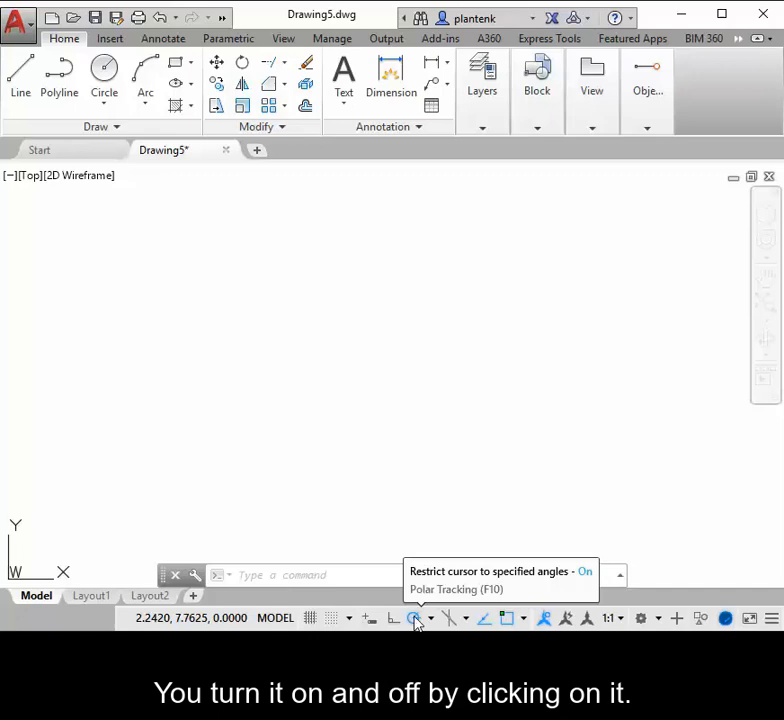
pyautogui.moveTo(490, 617)
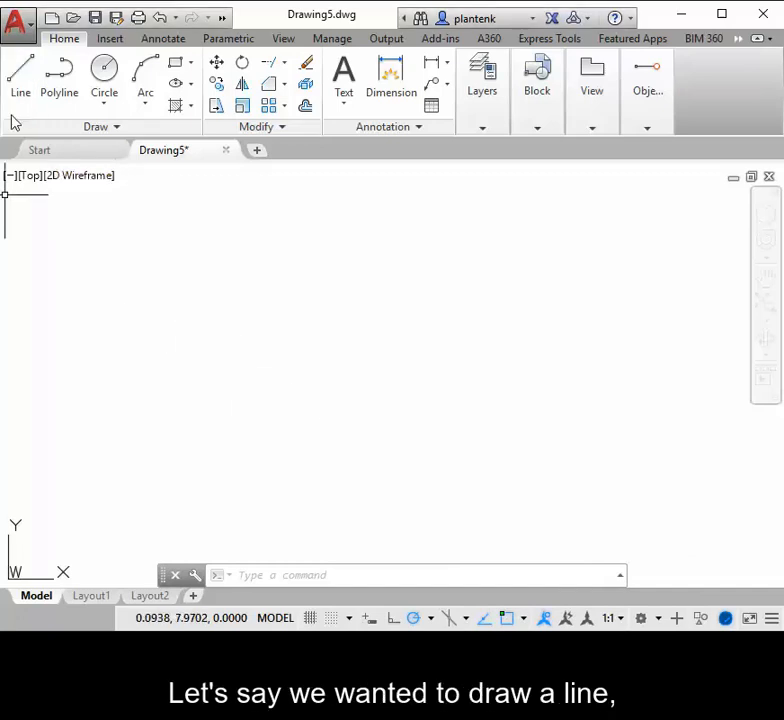
# Start a line and draw a 3-unit horizontal segment along the 0° tracking path
pyautogui.click(20, 78)
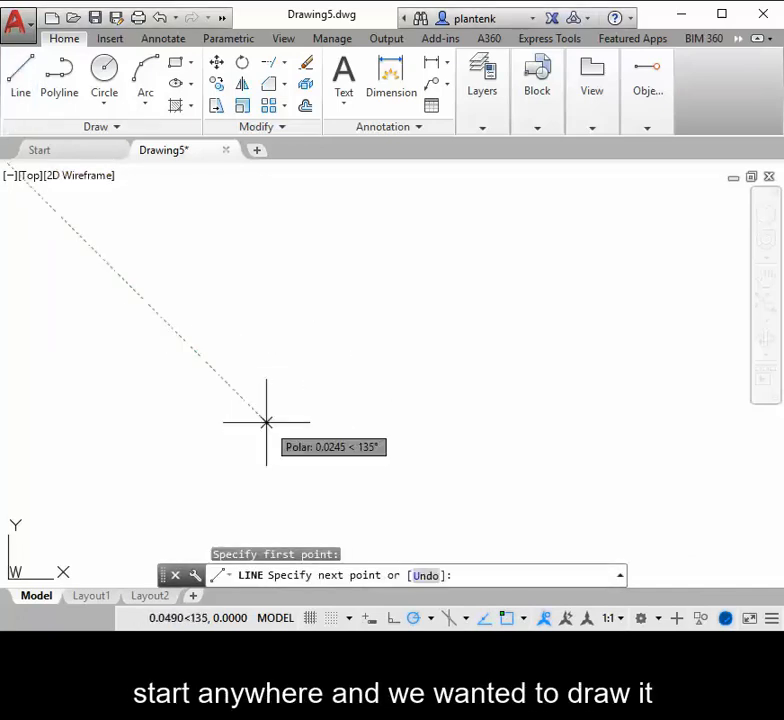
pyautogui.moveTo(500, 424)
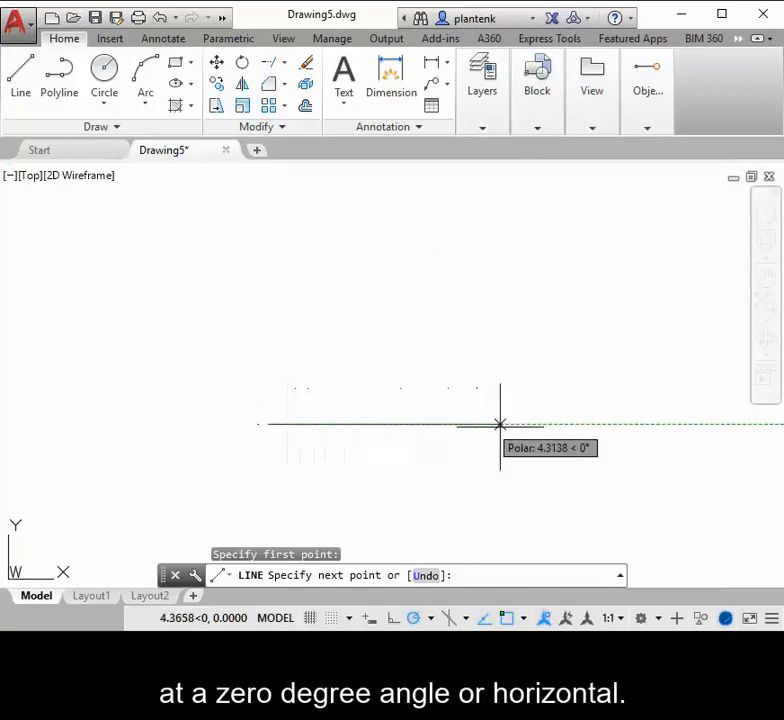
pyautogui.moveTo(510, 424)
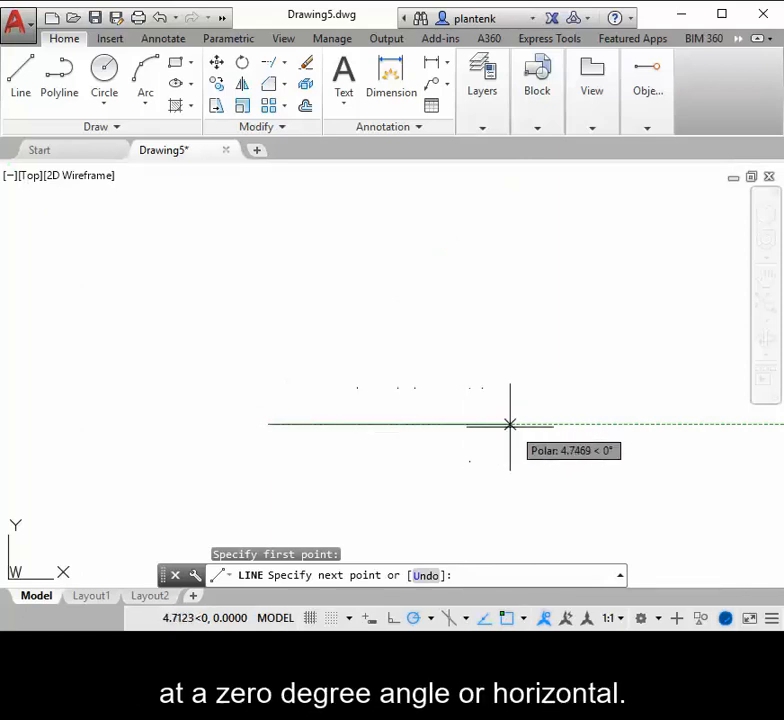
pyautogui.moveTo(430, 405)
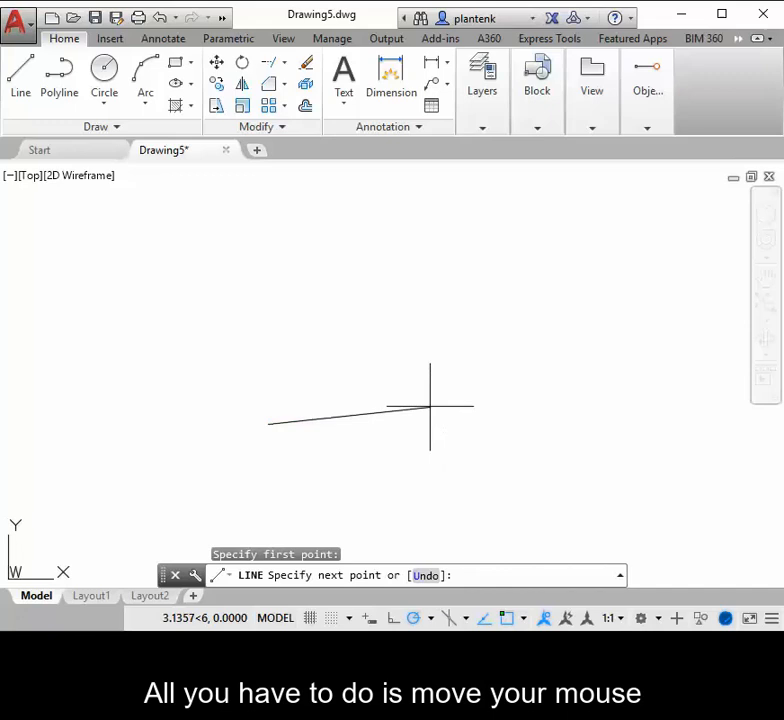
pyautogui.moveTo(435, 403)
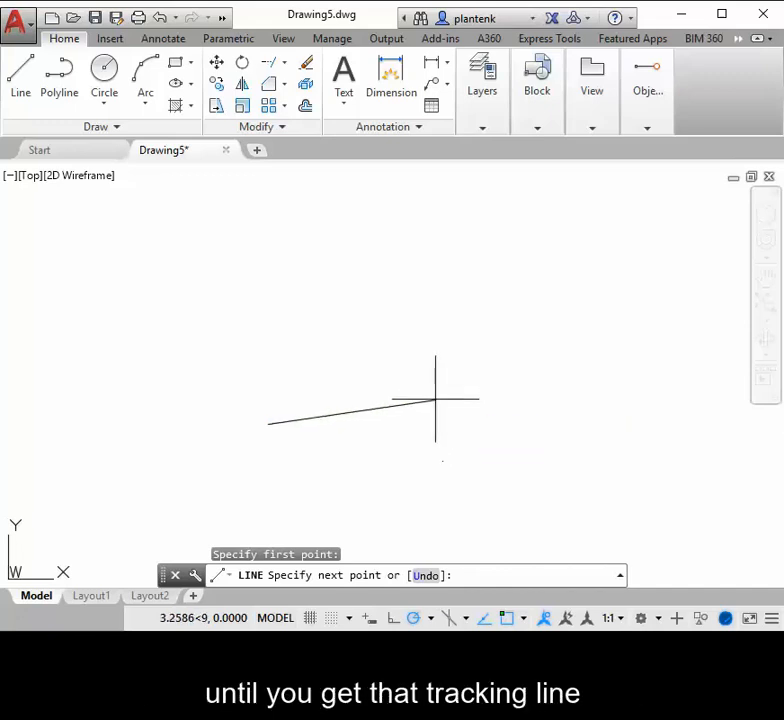
pyautogui.moveTo(452, 423)
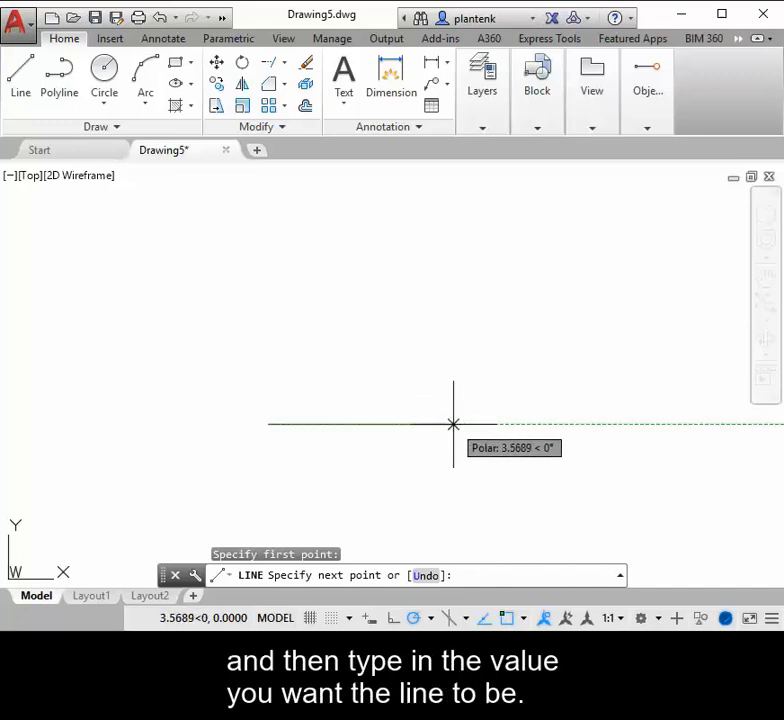
pyautogui.write('3')
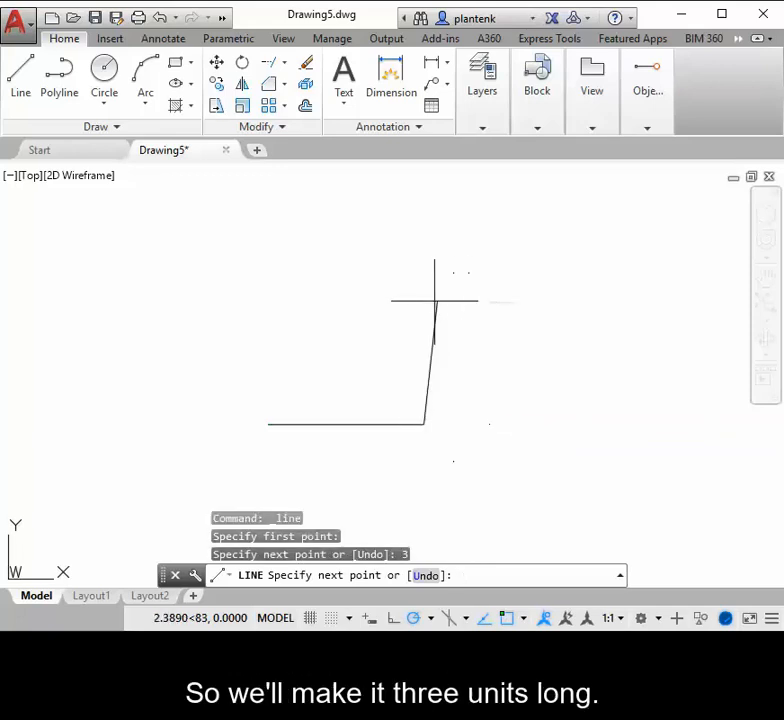
pyautogui.moveTo(423, 328)
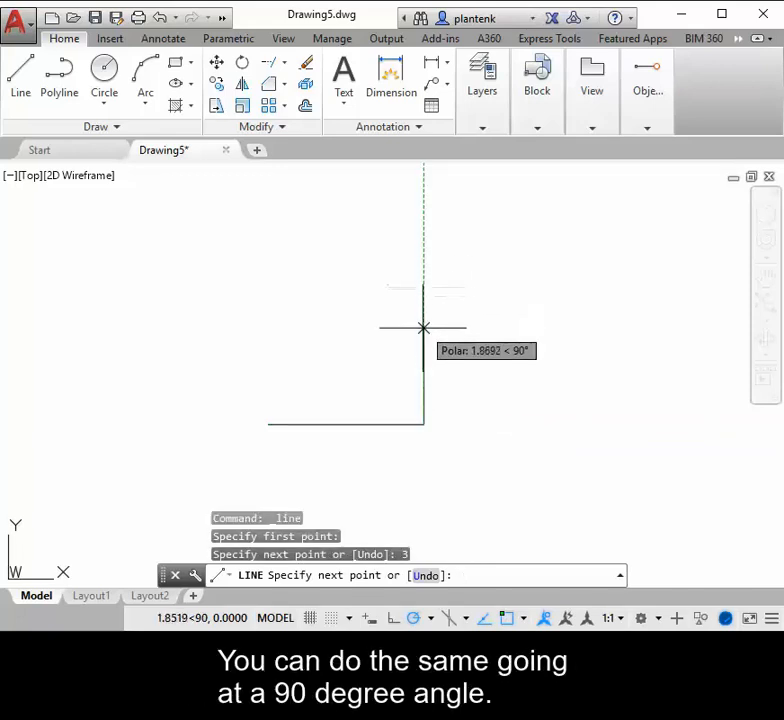
pyautogui.moveTo(423, 290)
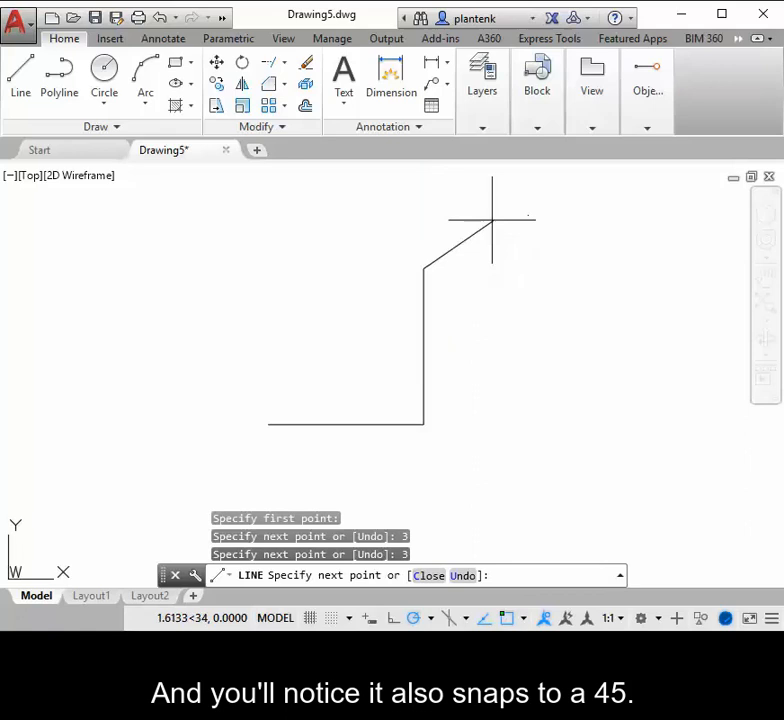
pyautogui.moveTo(521, 268)
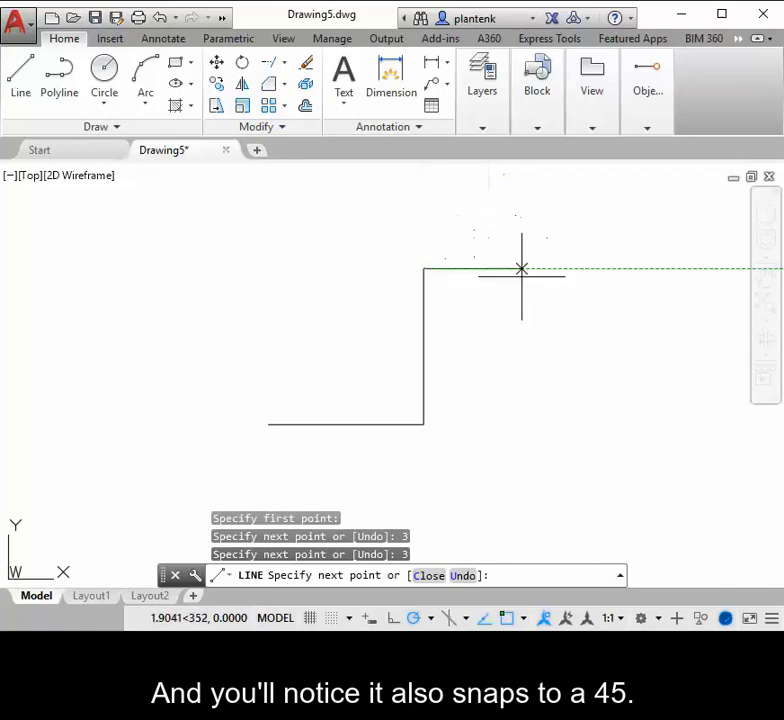
pyautogui.moveTo(460, 210)
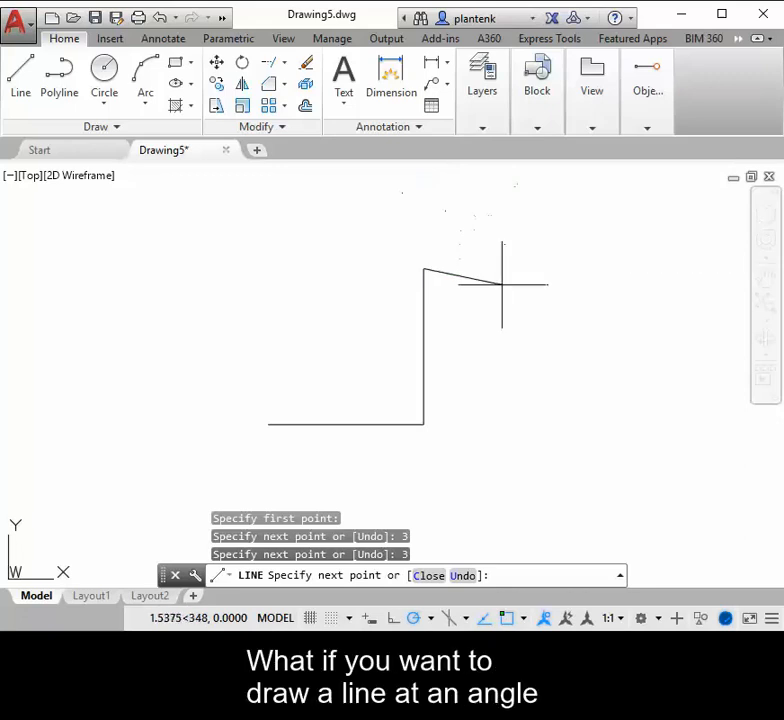
pyautogui.moveTo(355, 268)
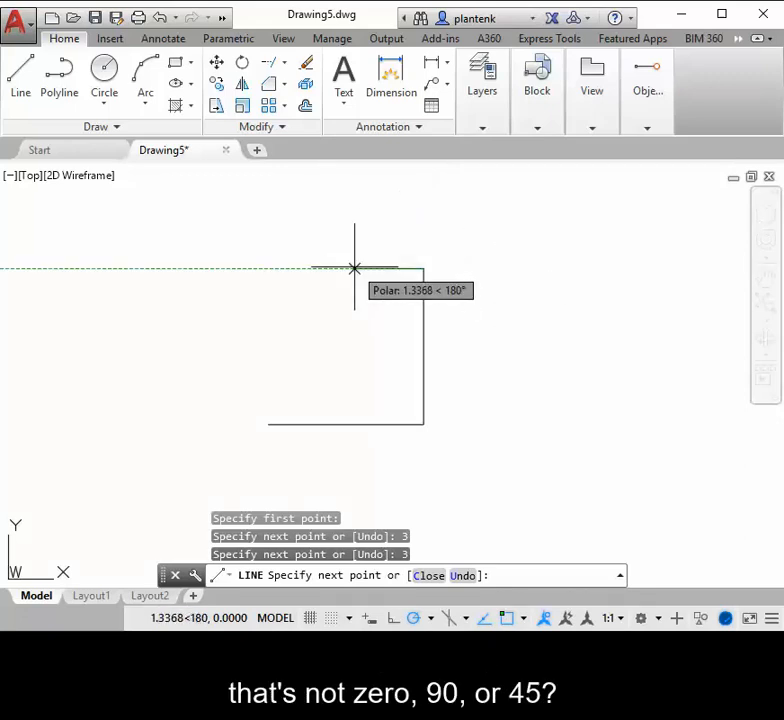
pyautogui.moveTo(372, 263)
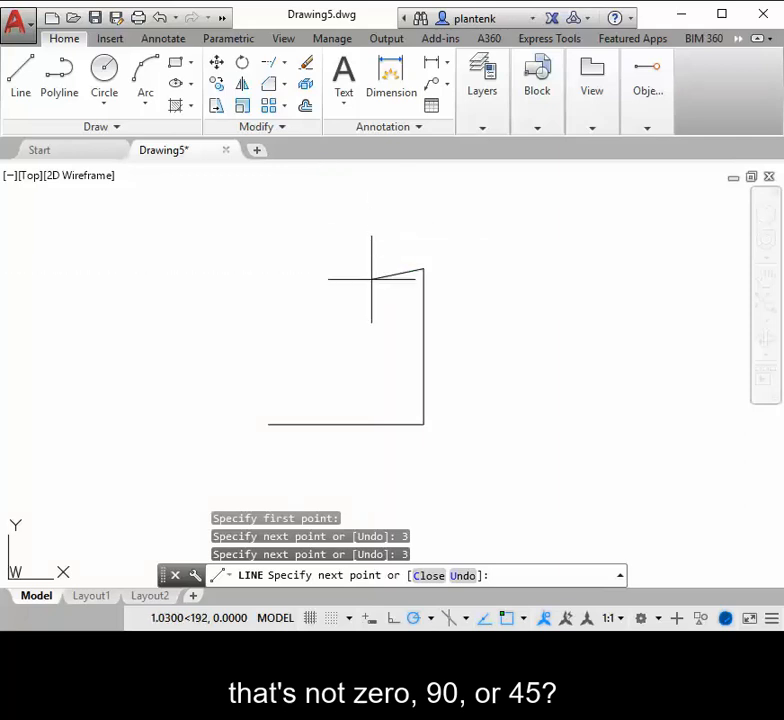
# End the line and set POLARANG to 15-degree increments
pyautogui.press('Escape')
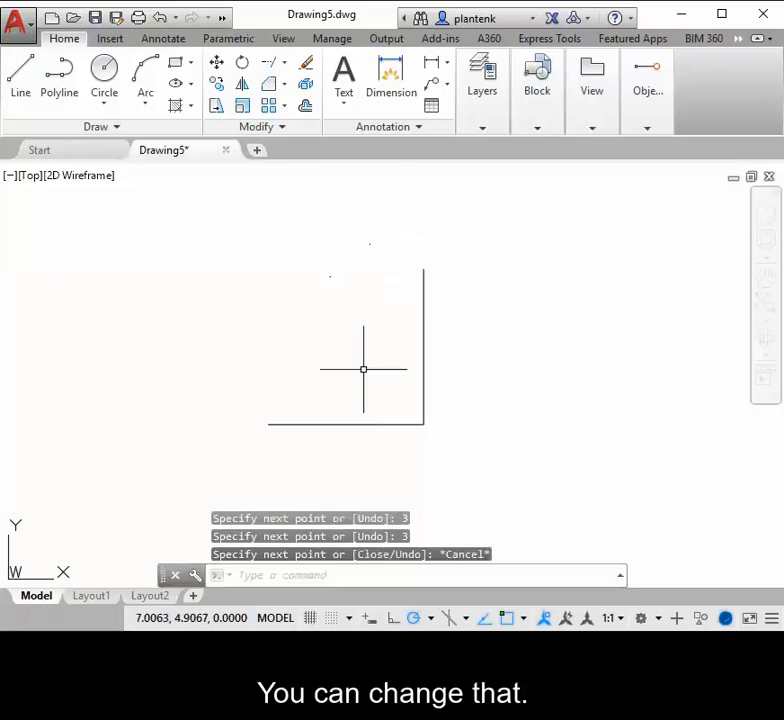
pyautogui.write('pol')
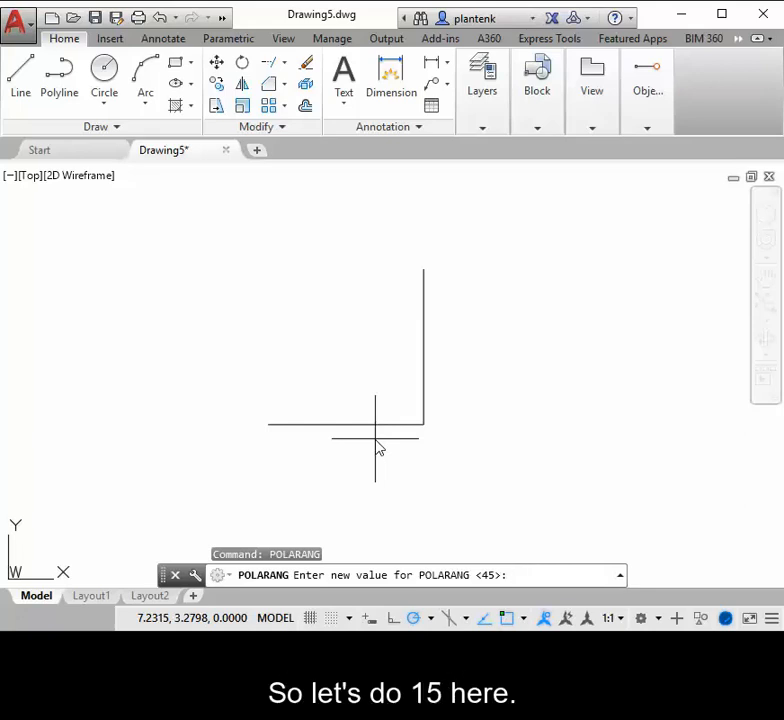
pyautogui.write('15')
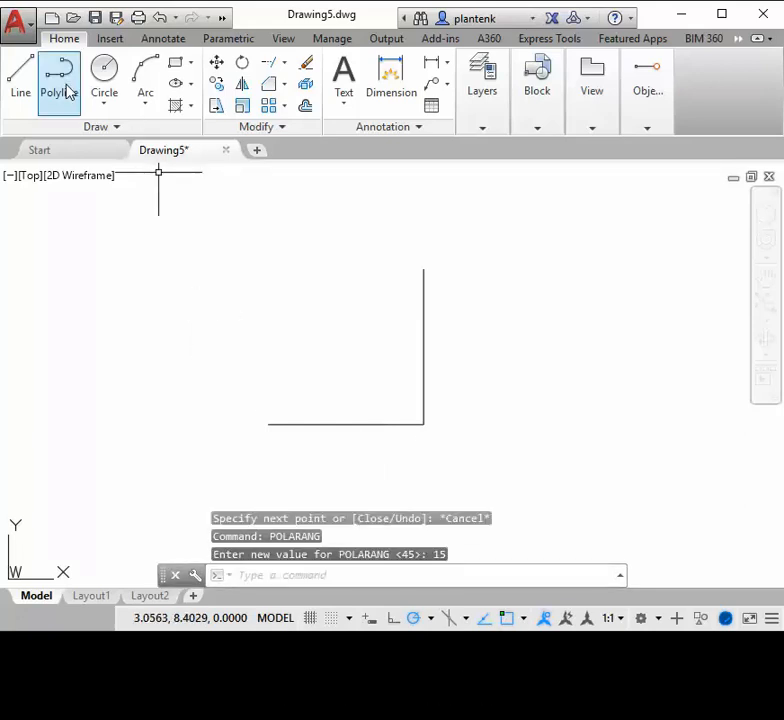
# Start a new line at the top endpoint of the vertical line
pyautogui.click(20, 75)
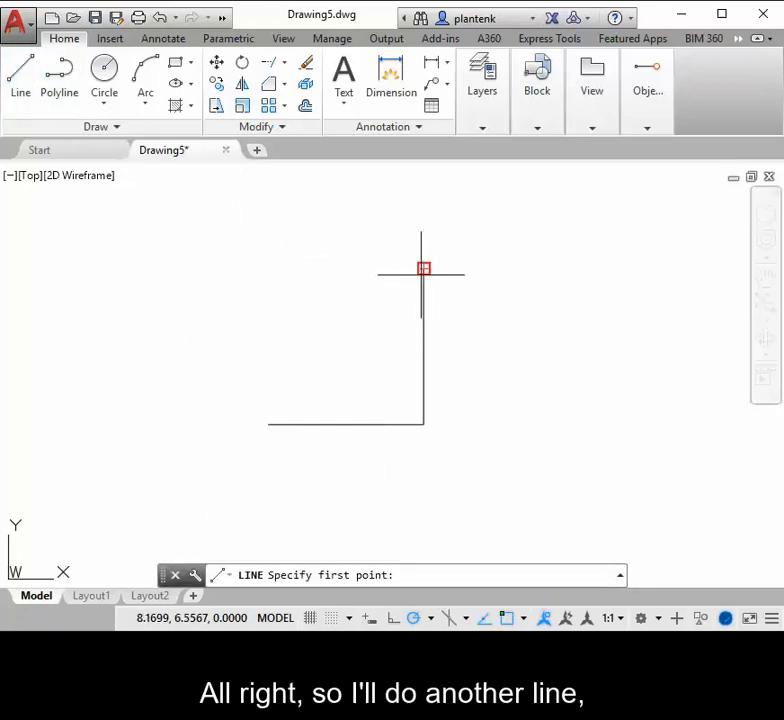
pyautogui.click(423, 268)
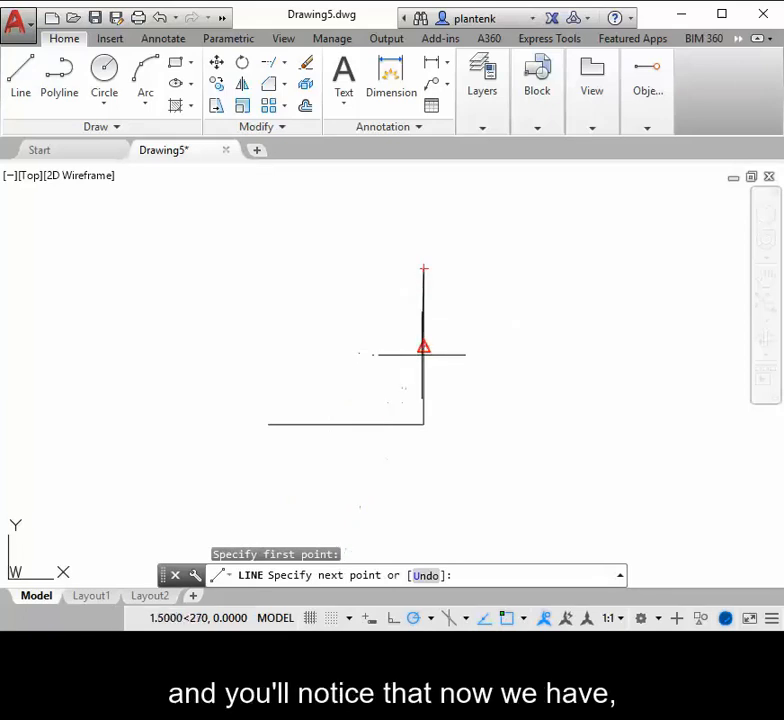
pyautogui.moveTo(347, 288)
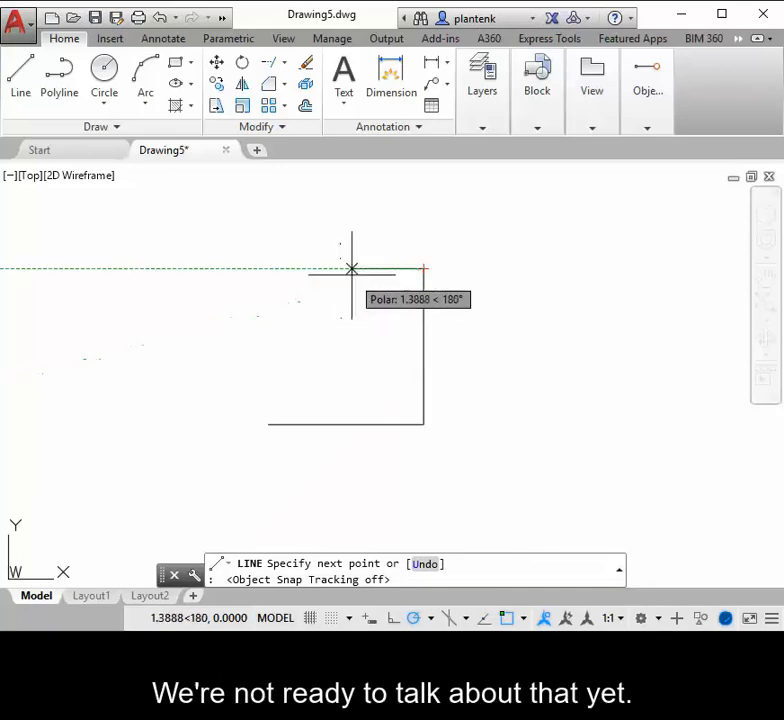
pyautogui.moveTo(308, 268)
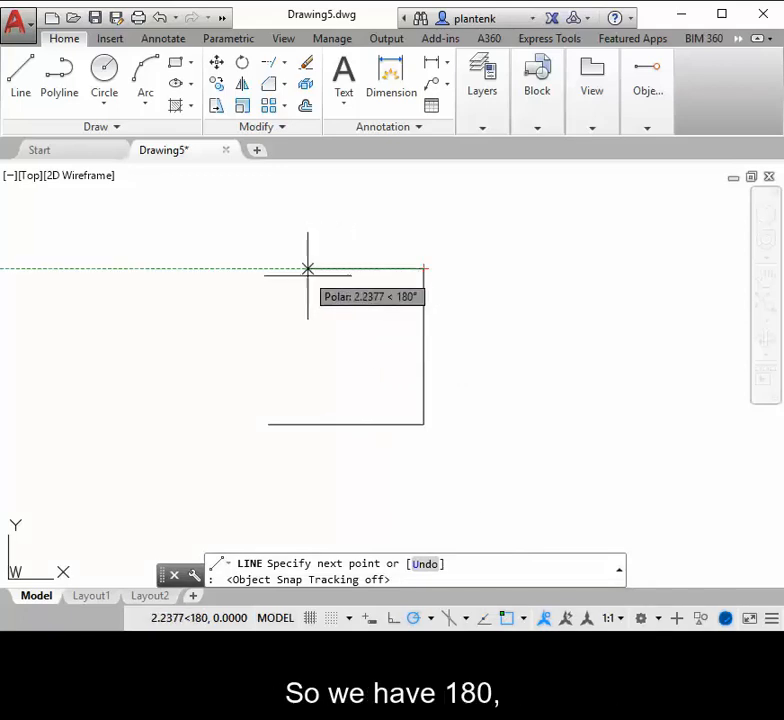
pyautogui.moveTo(330, 320)
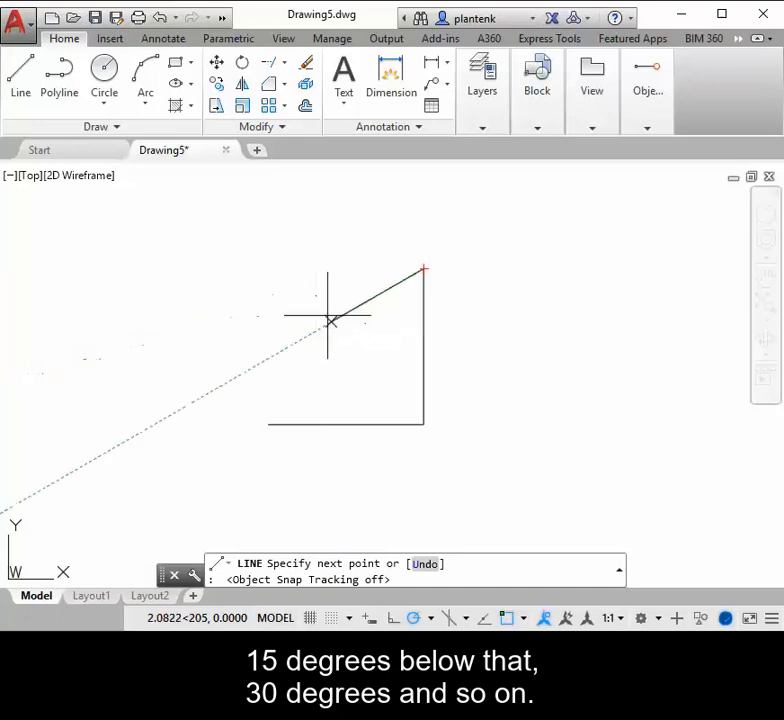
pyautogui.moveTo(375, 352)
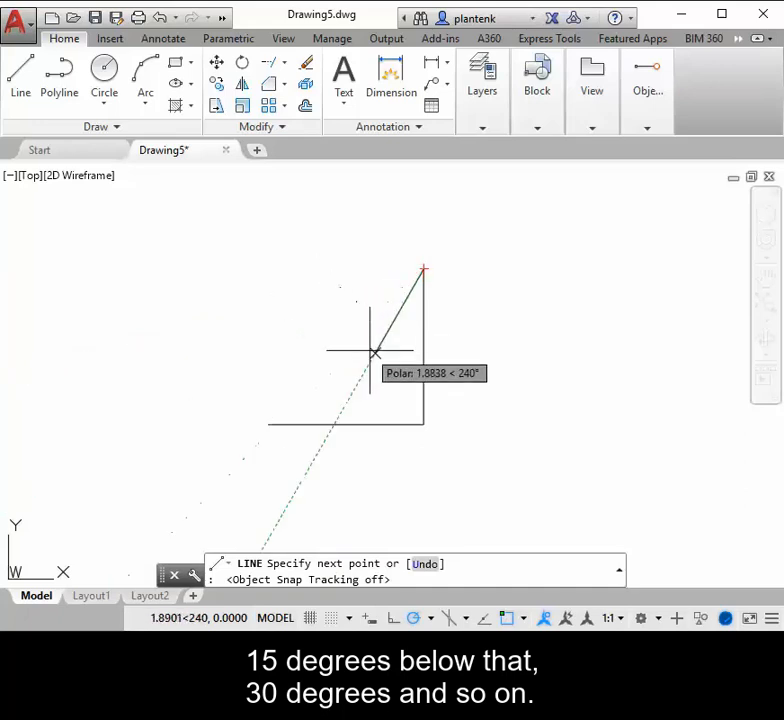
pyautogui.moveTo(350, 305)
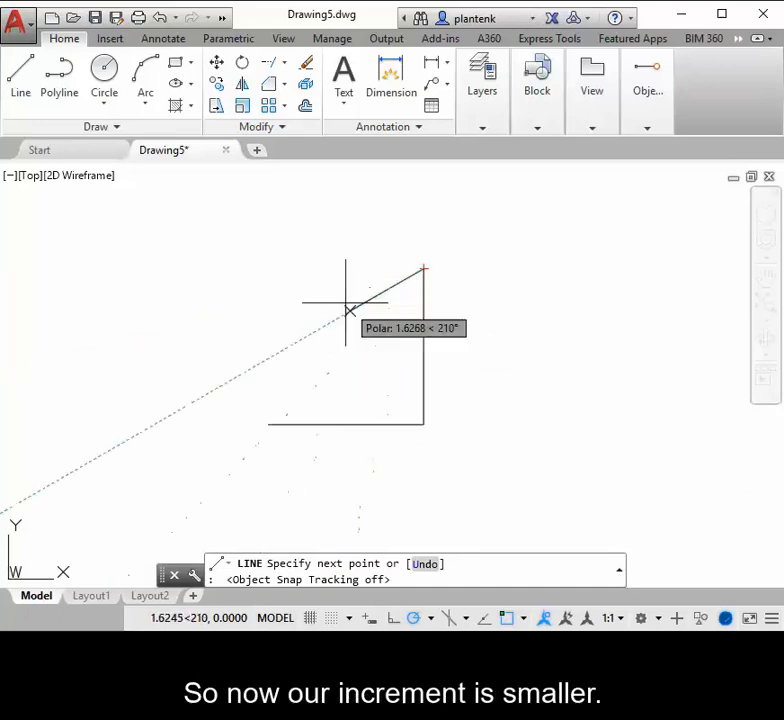
pyautogui.moveTo(347, 303)
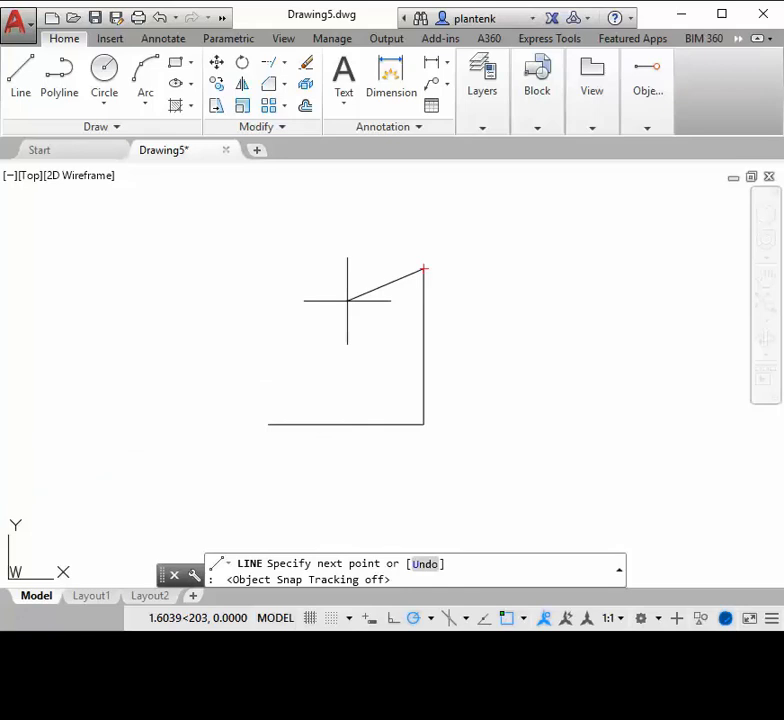
pyautogui.moveTo(328, 293)
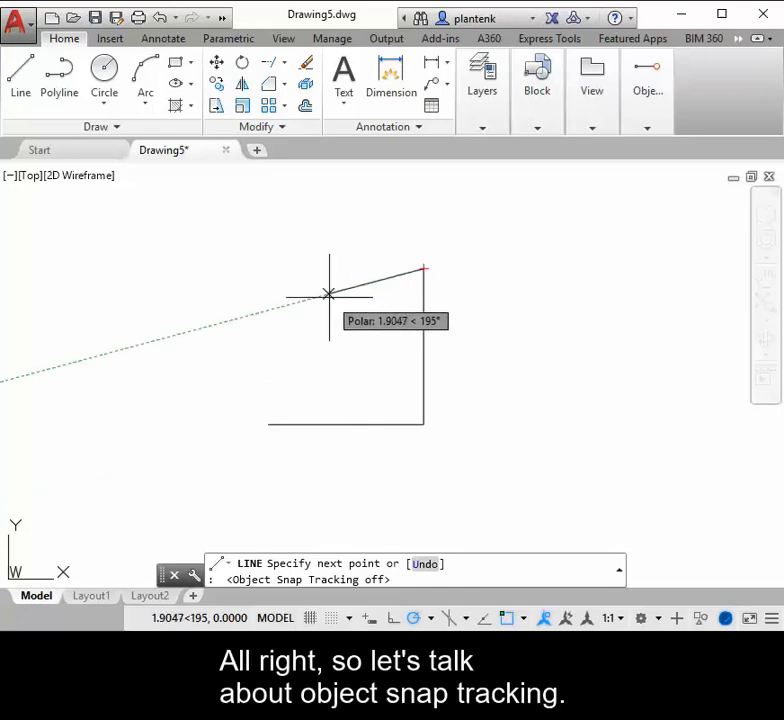
pyautogui.moveTo(423, 268)
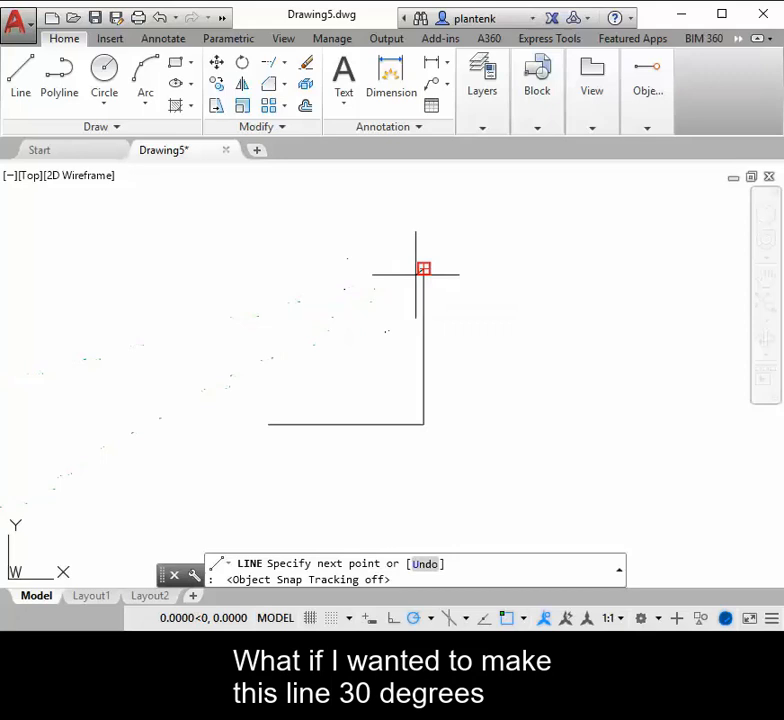
pyautogui.moveTo(320, 328)
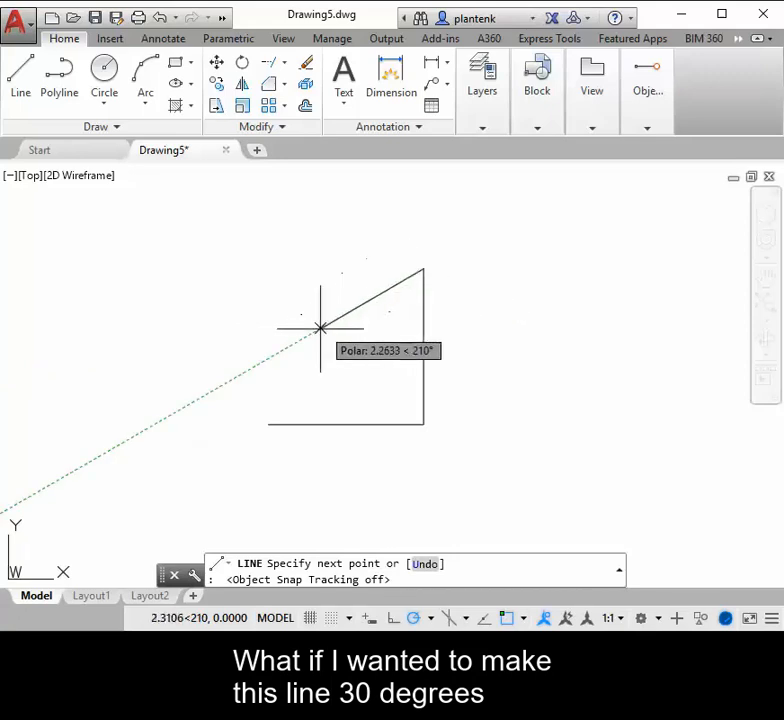
pyautogui.moveTo(345, 315)
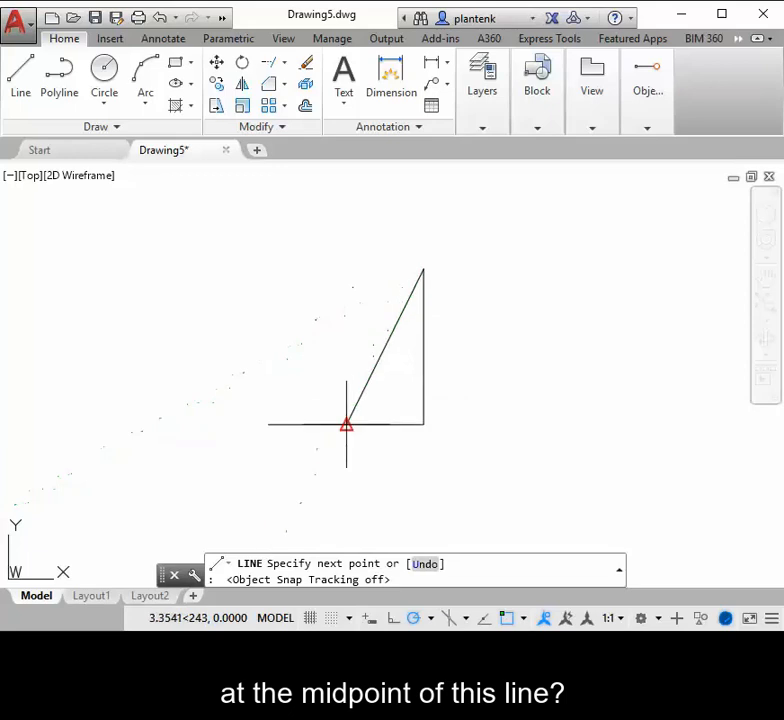
pyautogui.moveTo(345, 348)
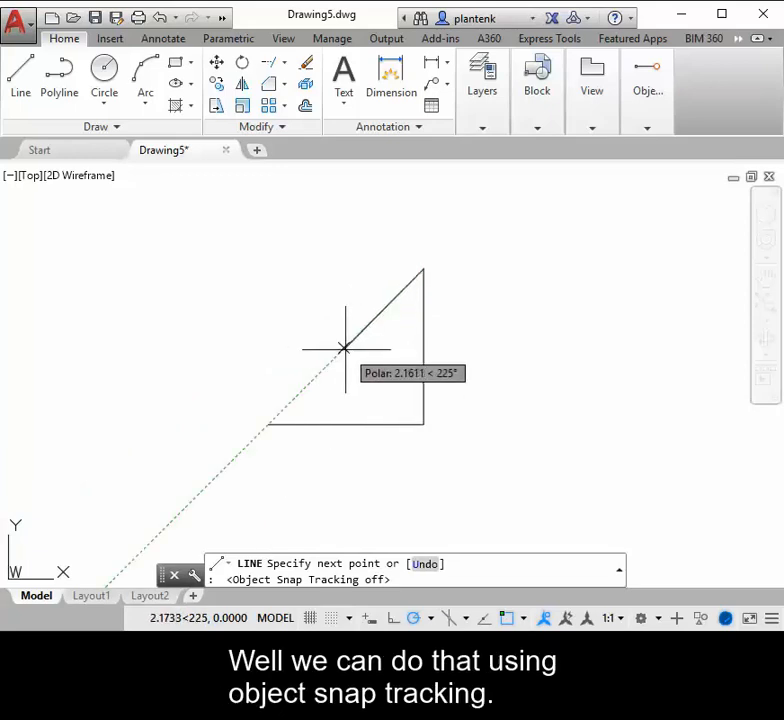
pyautogui.moveTo(310, 300)
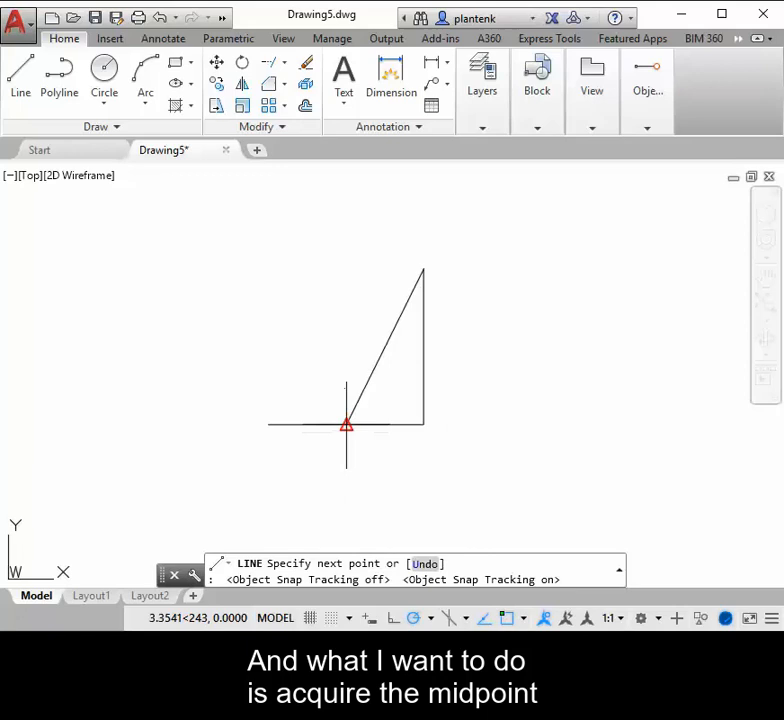
pyautogui.moveTo(346, 423)
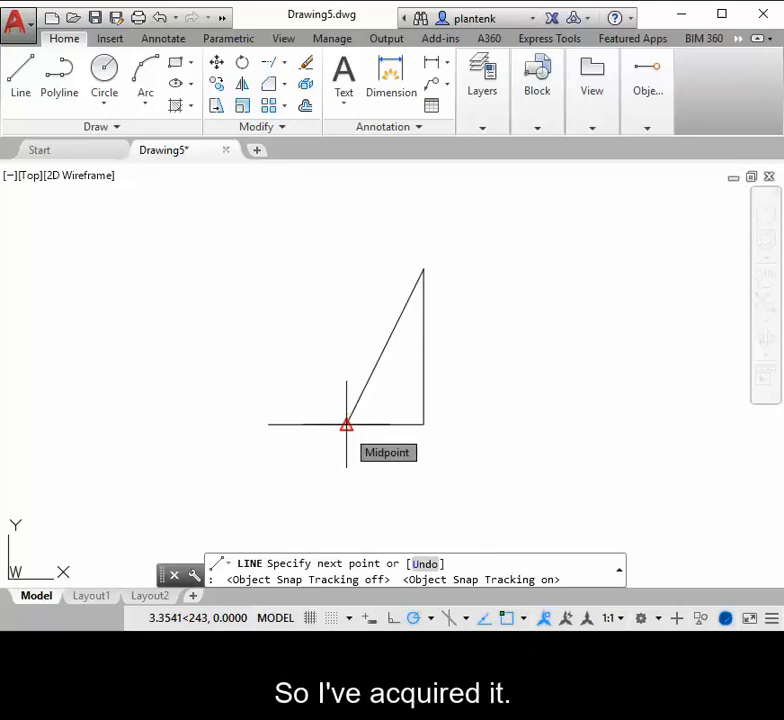
pyautogui.moveTo(345, 365)
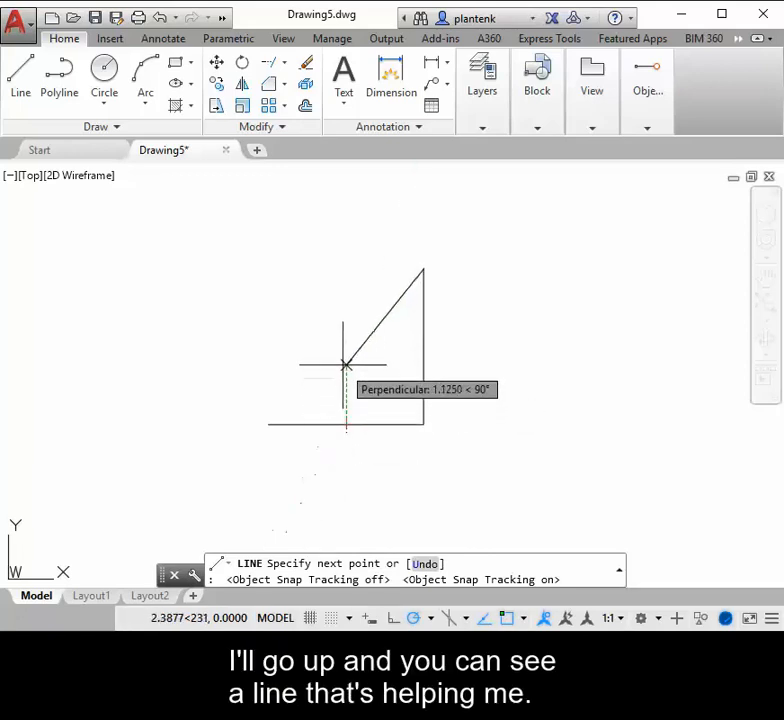
pyautogui.moveTo(347, 345)
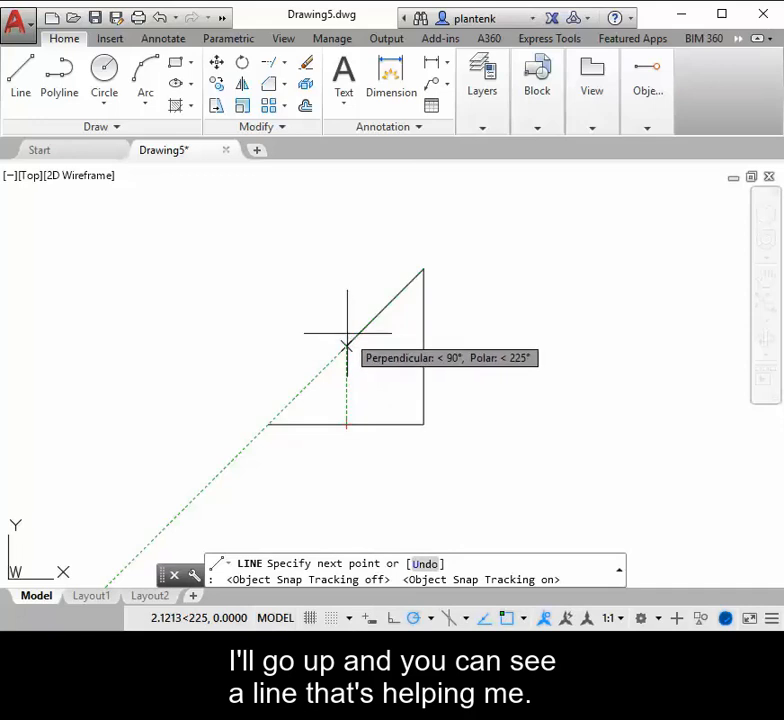
pyautogui.moveTo(345, 318)
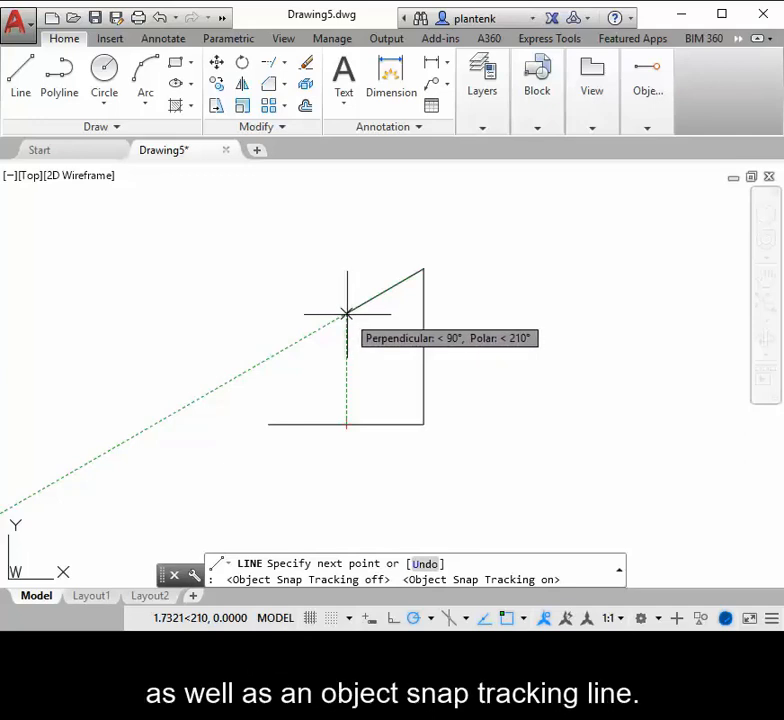
# End the sloped line at the 210° polar point directly above the bottom midpoint
pyautogui.click(345, 313)
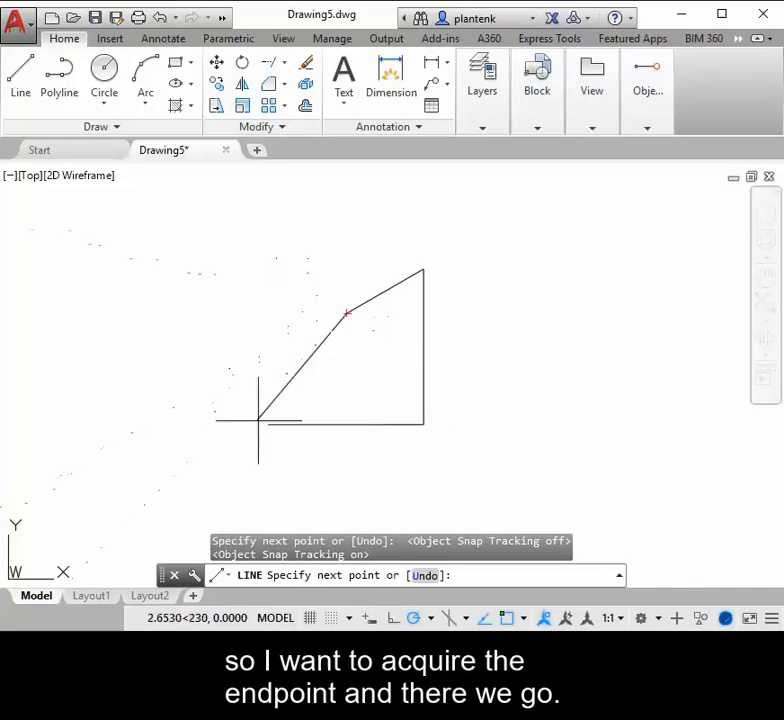
pyautogui.moveTo(268, 313)
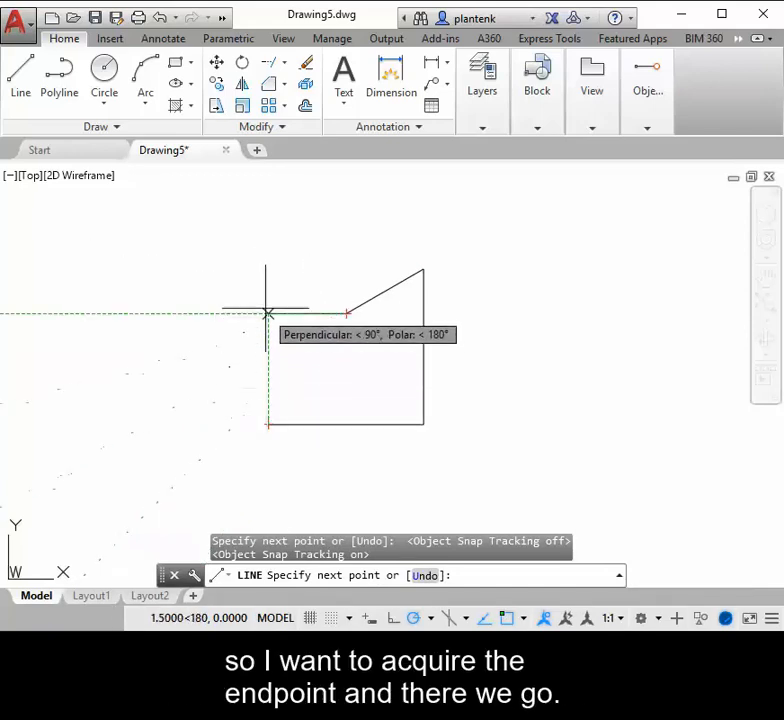
pyautogui.moveTo(268, 268)
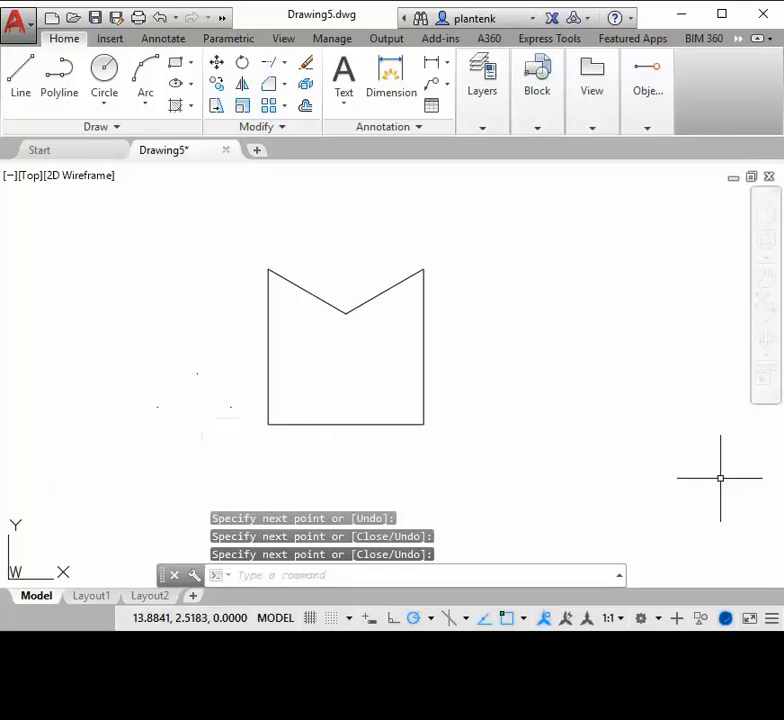
pyautogui.moveTo(601, 435)
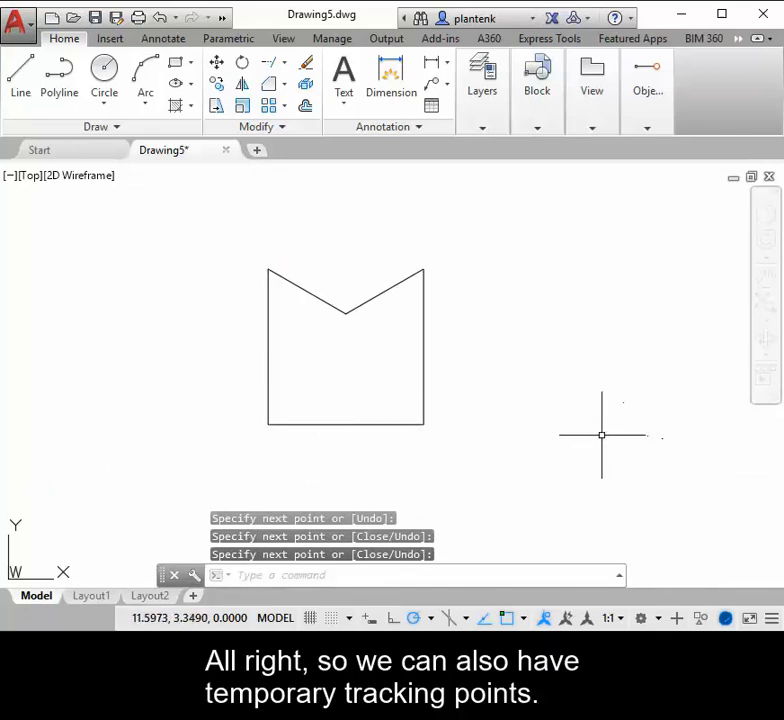
pyautogui.moveTo(571, 437)
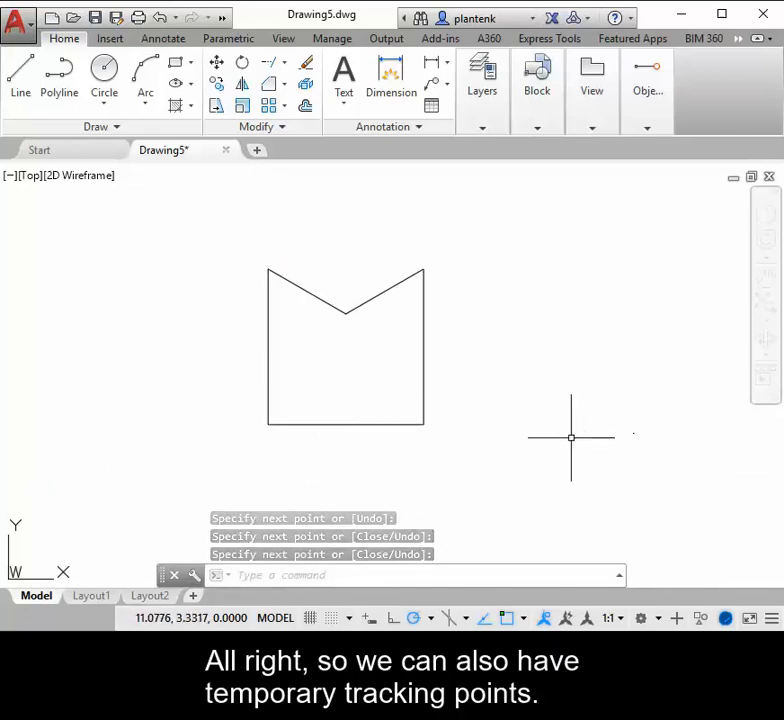
pyautogui.moveTo(497, 431)
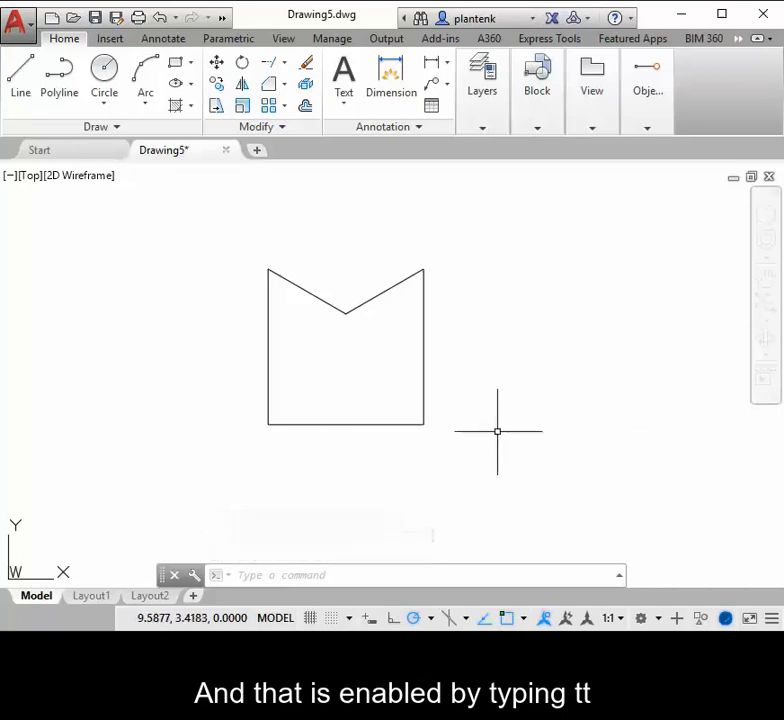
pyautogui.moveTo(485, 422)
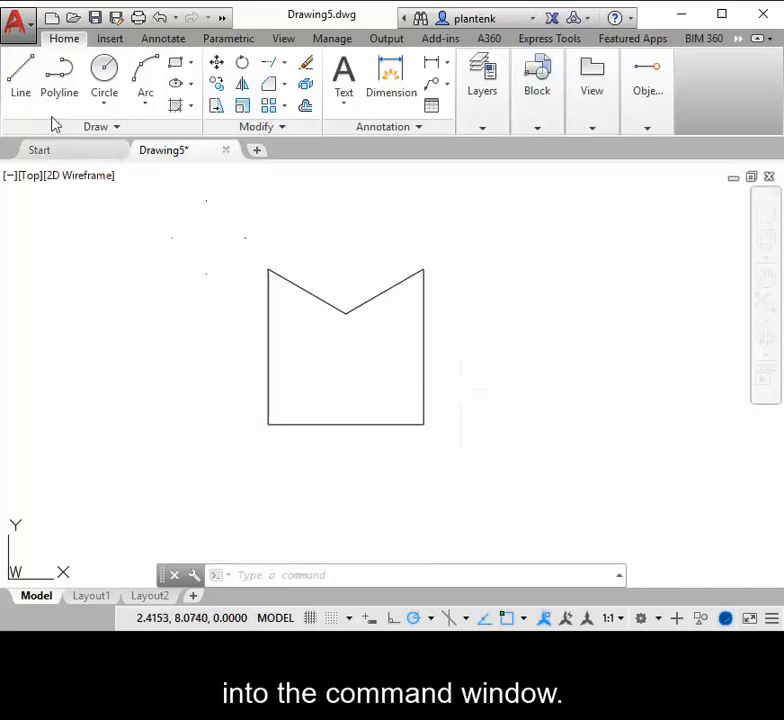
# Start a new line from the Home ribbon's Line tool
pyautogui.click(20, 75)
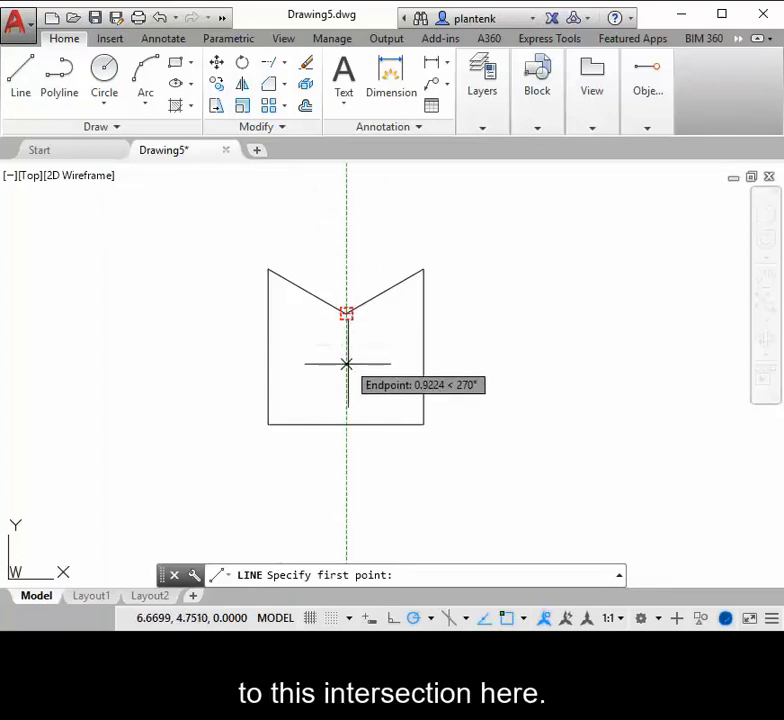
pyautogui.moveTo(423, 358)
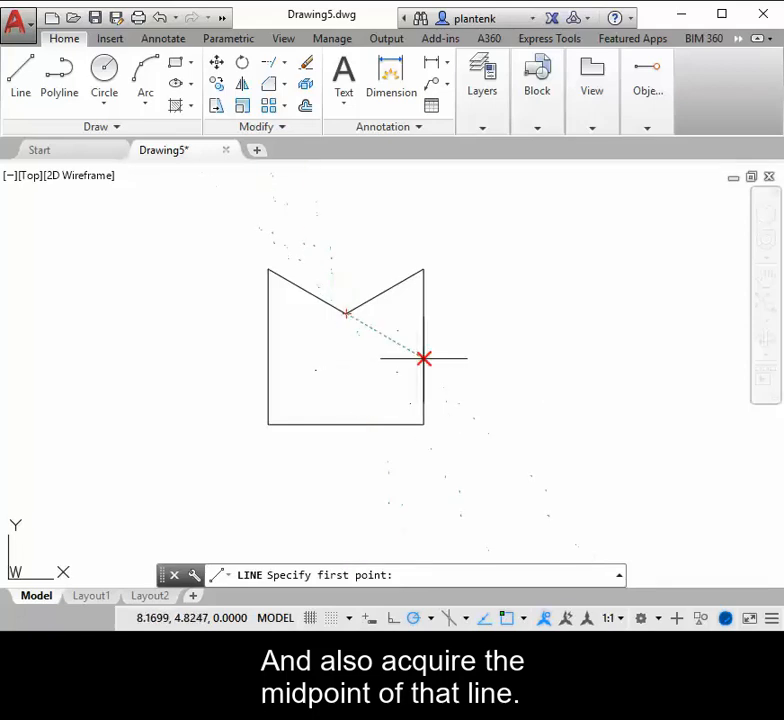
pyautogui.moveTo(415, 352)
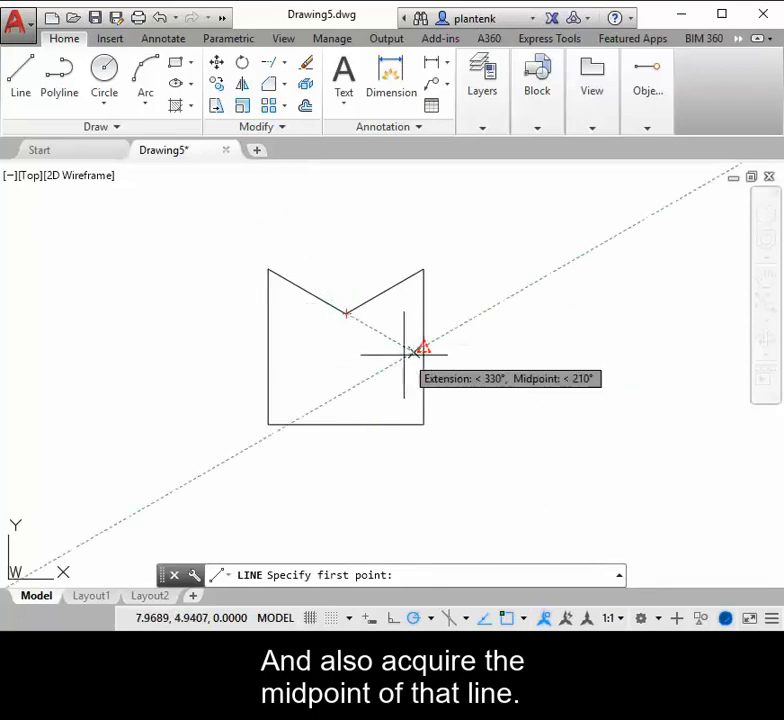
pyautogui.moveTo(346, 347)
pyautogui.write('tt')
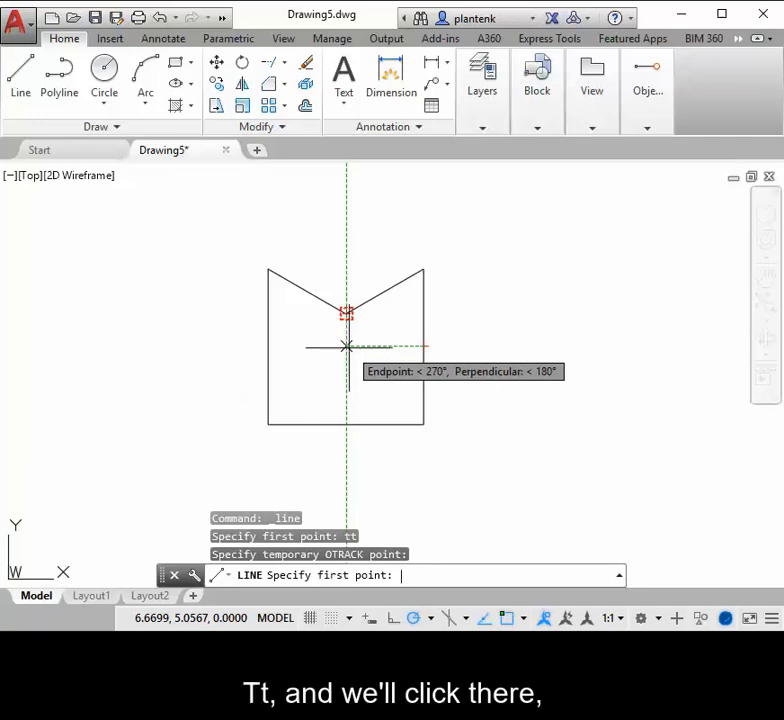
# Place a temporary tracking point directly below the V's vertex
pyautogui.click(346, 314)
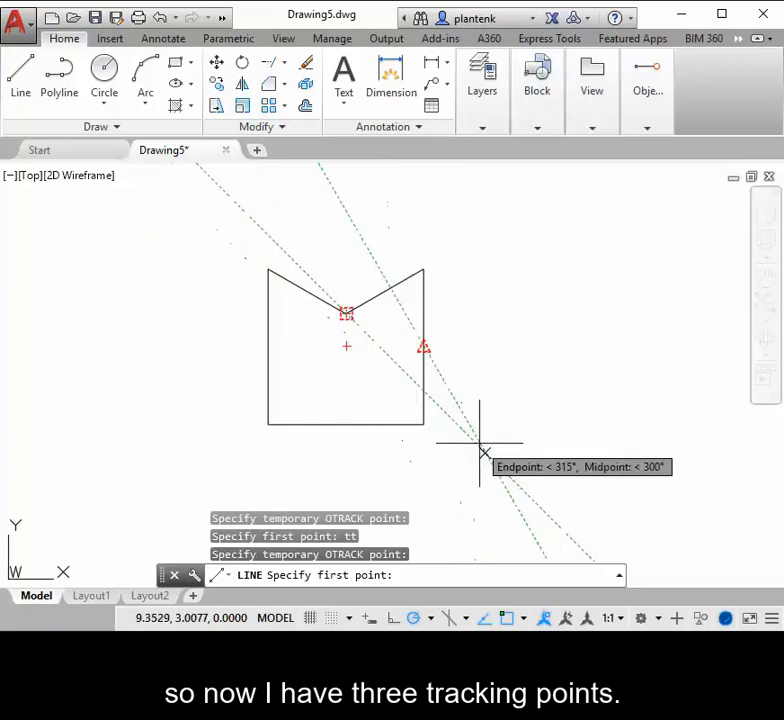
pyautogui.moveTo(470, 438)
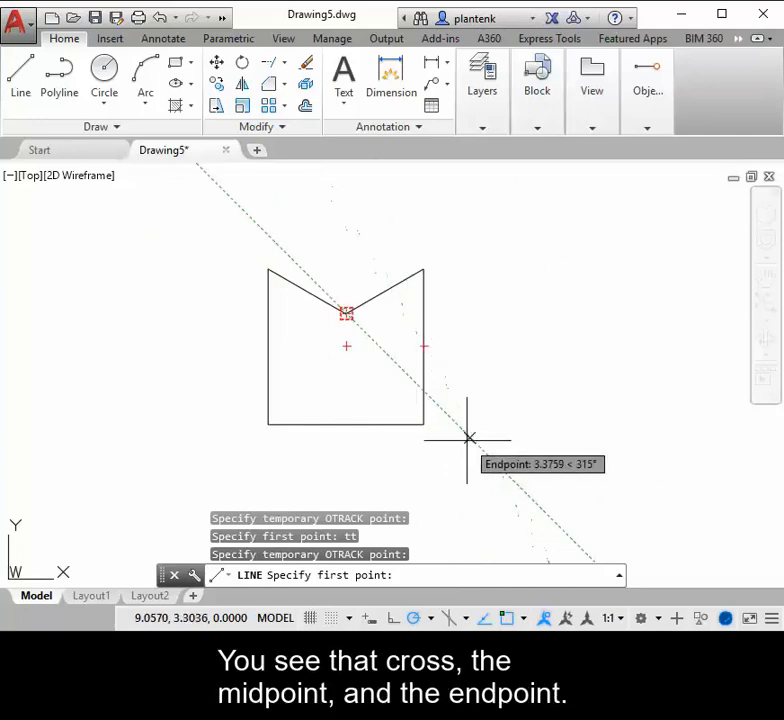
pyautogui.moveTo(485, 450)
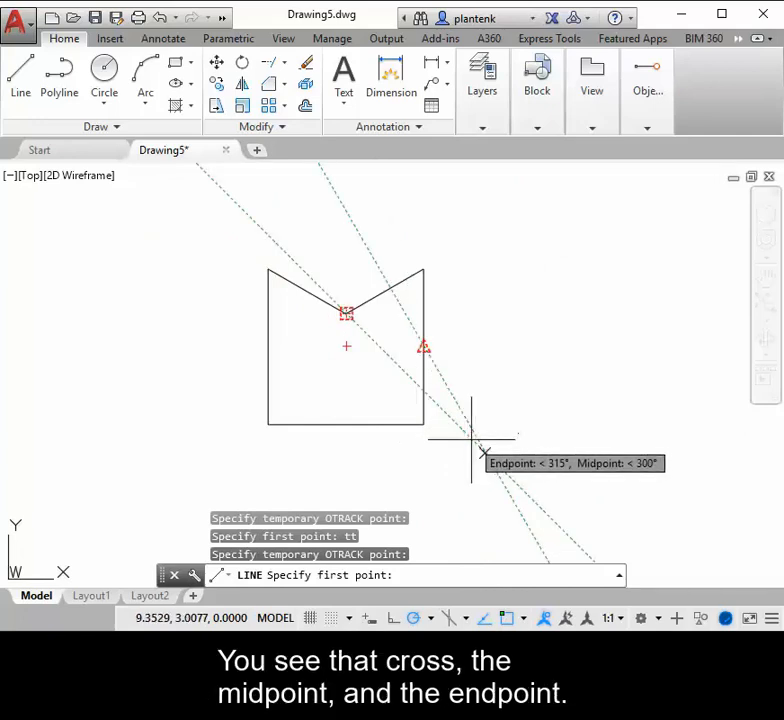
pyautogui.moveTo(470, 437)
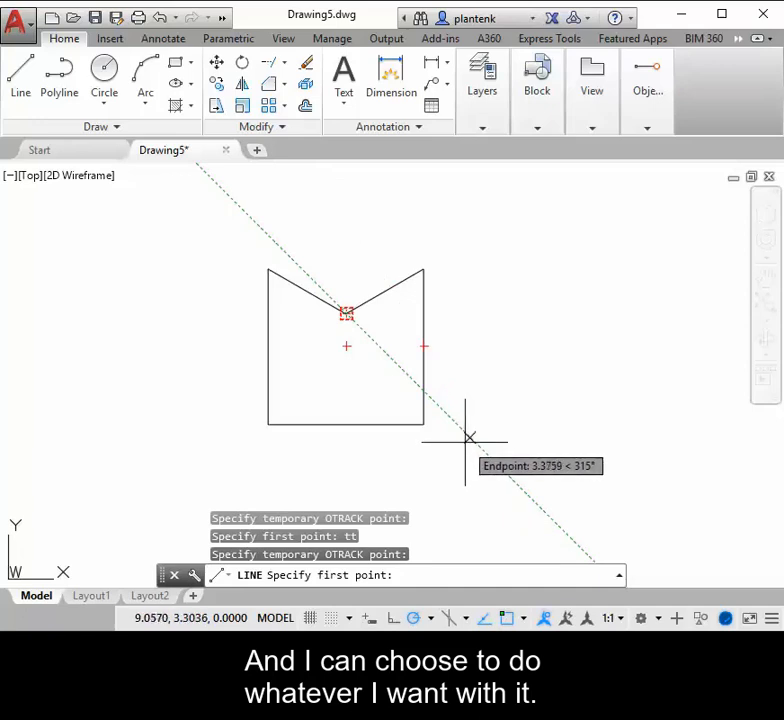
pyautogui.moveTo(470, 437)
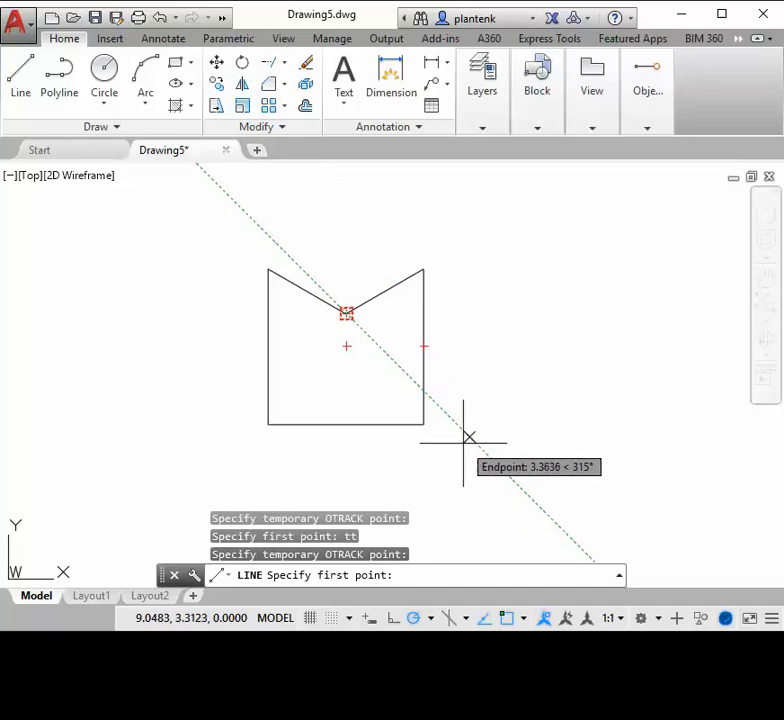
pyautogui.moveTo(470, 437)
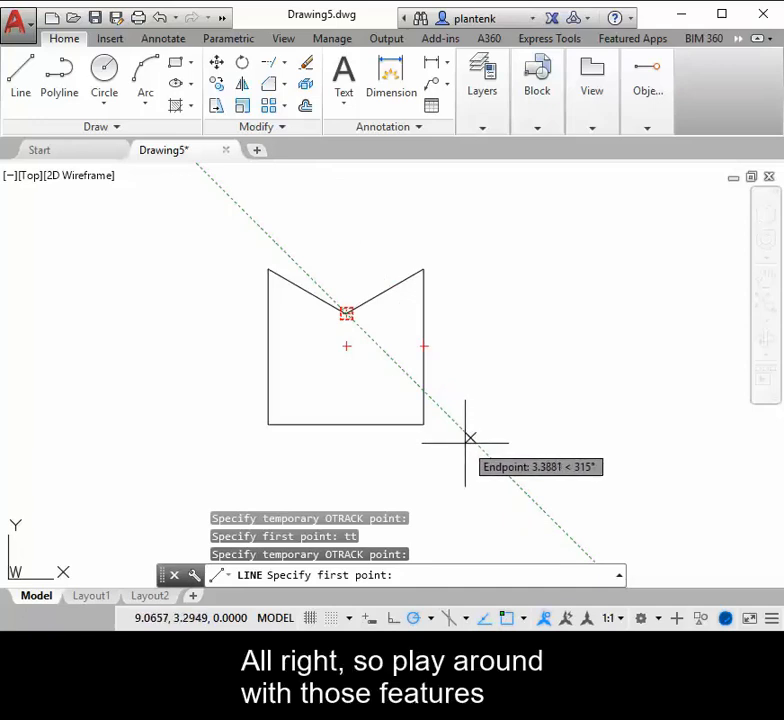
pyautogui.moveTo(468, 437)
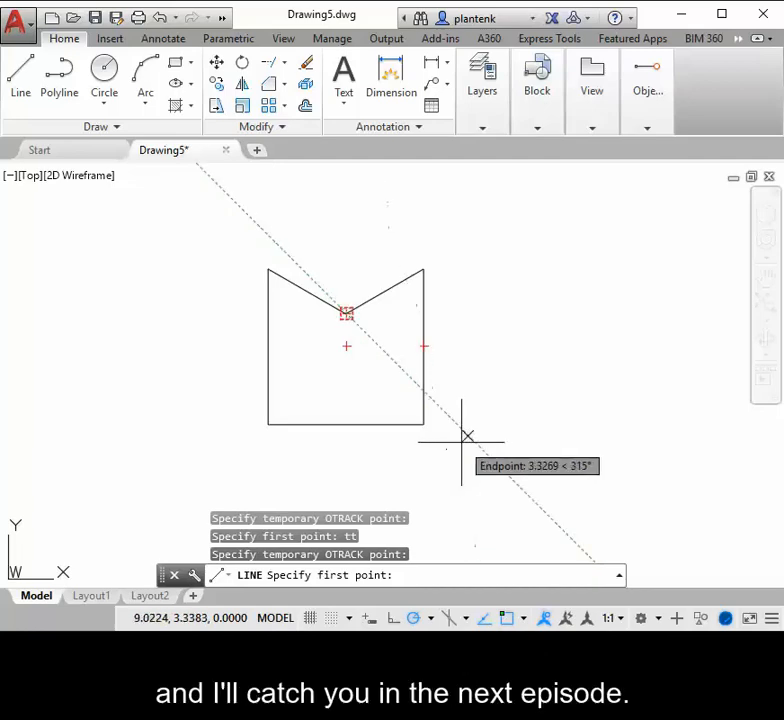